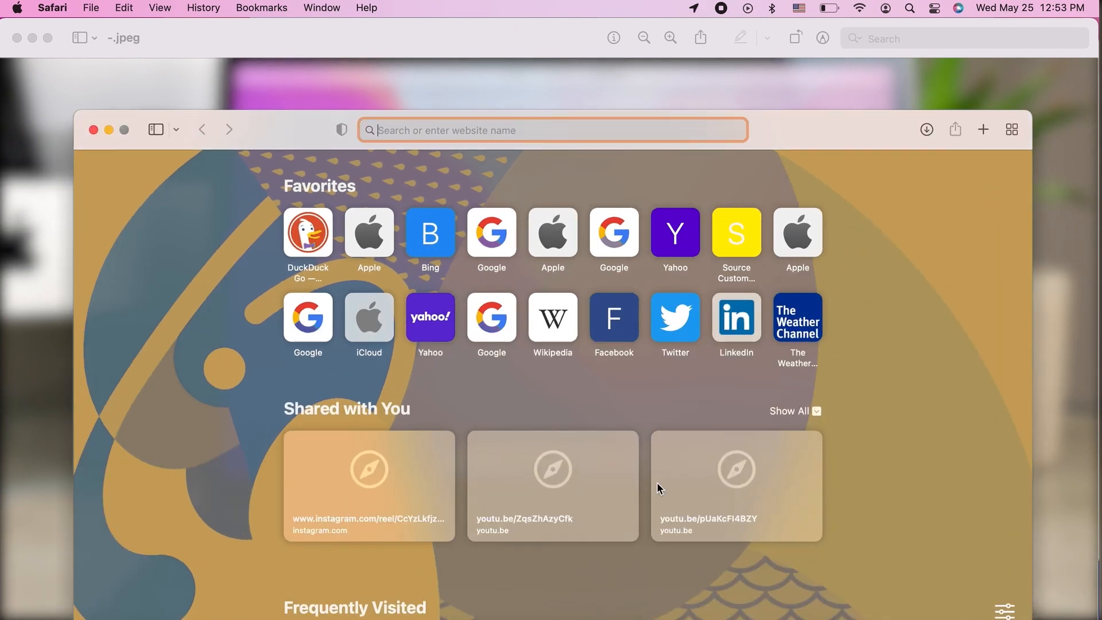
Hide the Frequently Visited section from the Safari start page.
scroll("down", 3)
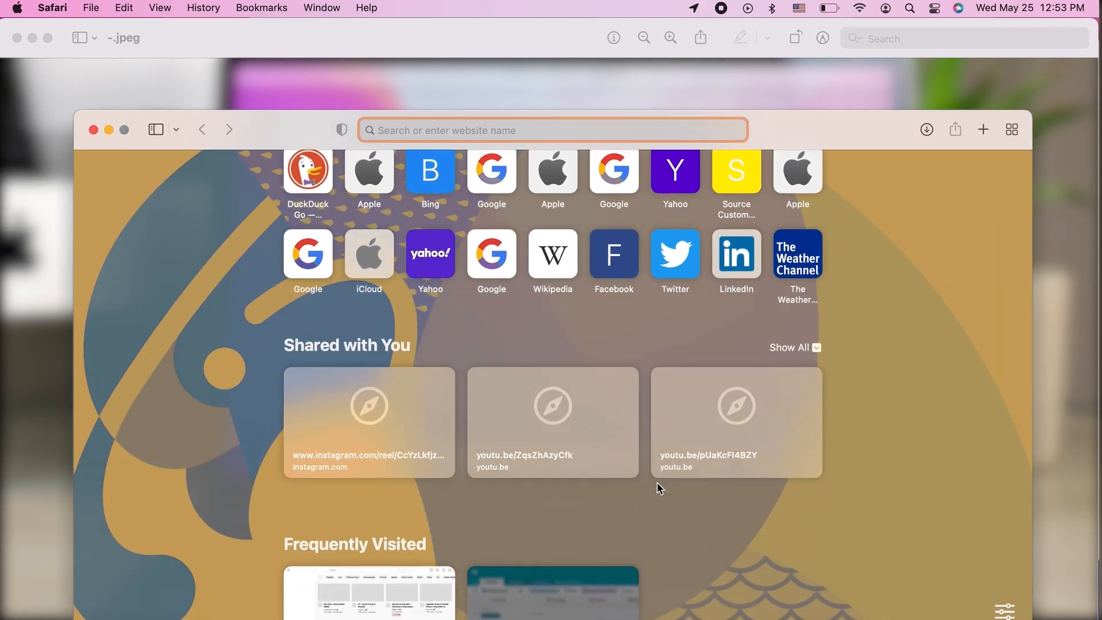
scroll("down", 3)
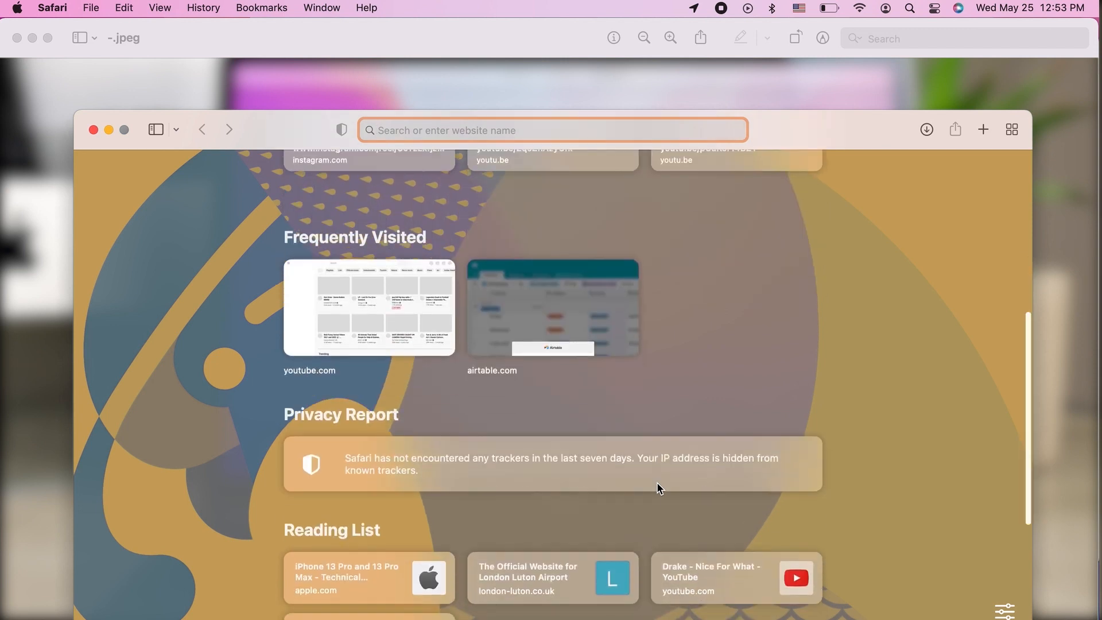
scroll("down", 3)
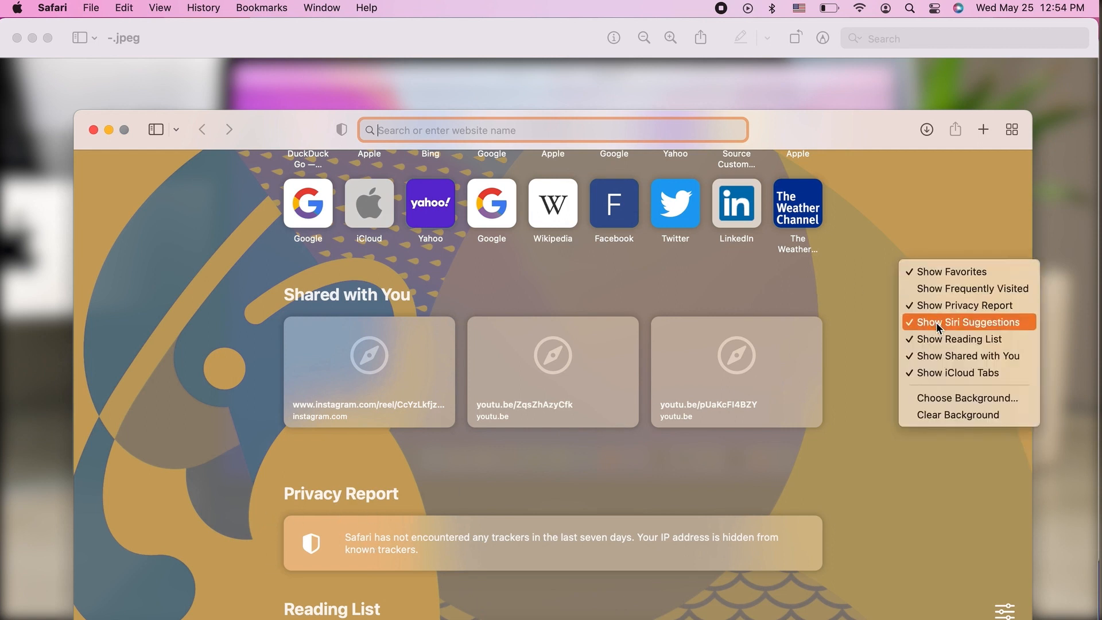
mouse_move(973, 288)
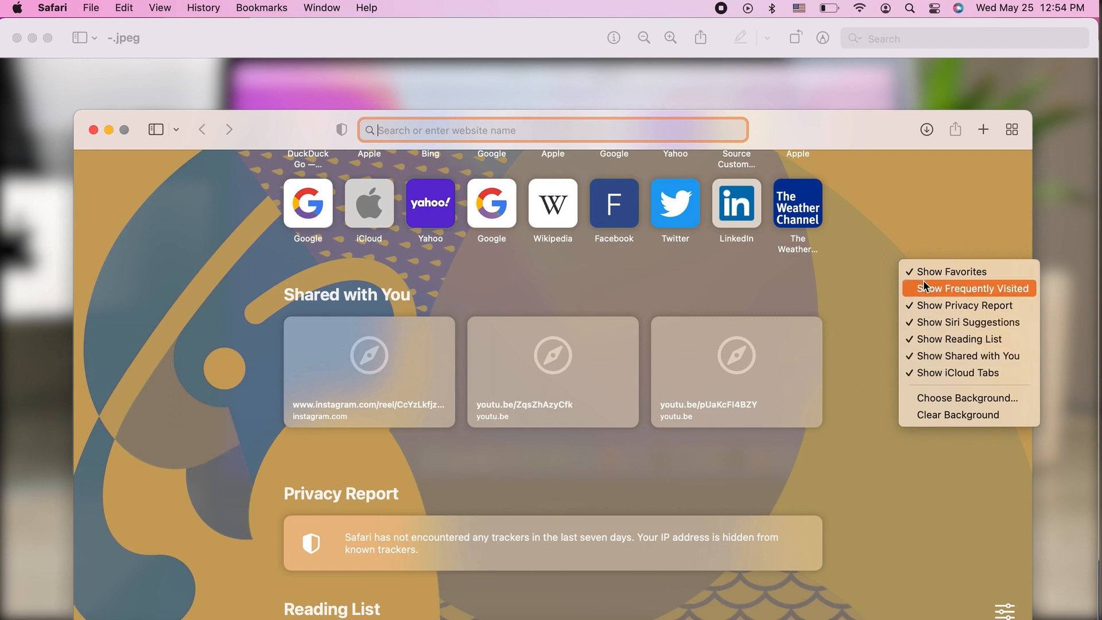
left_click(974, 288)
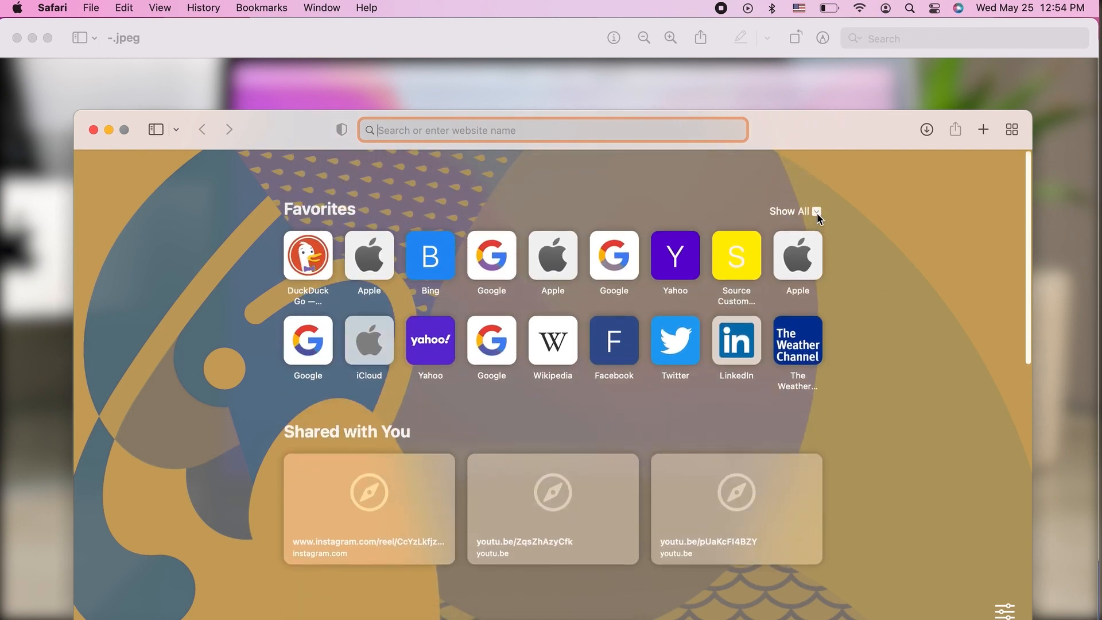
mouse_move(859, 226)
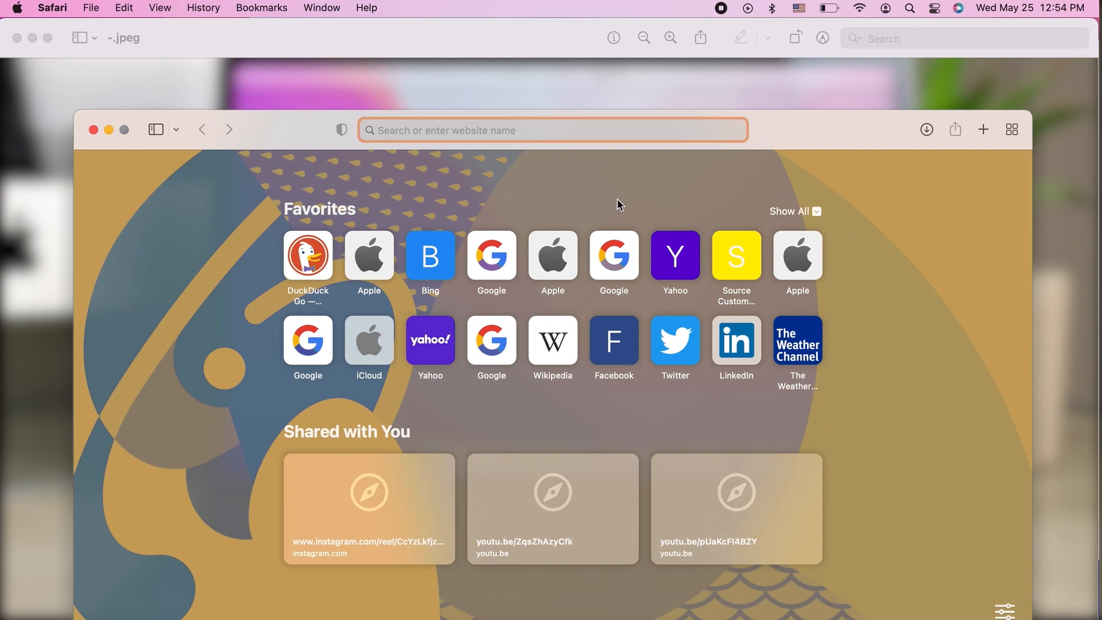
mouse_move(236, 148)
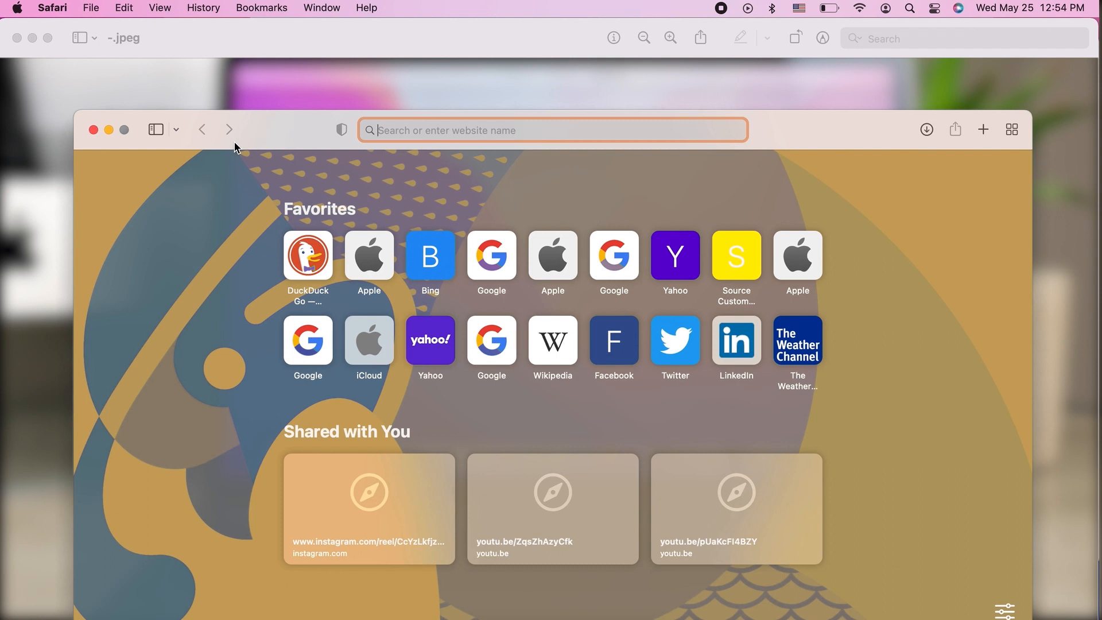
mouse_move(230, 130)
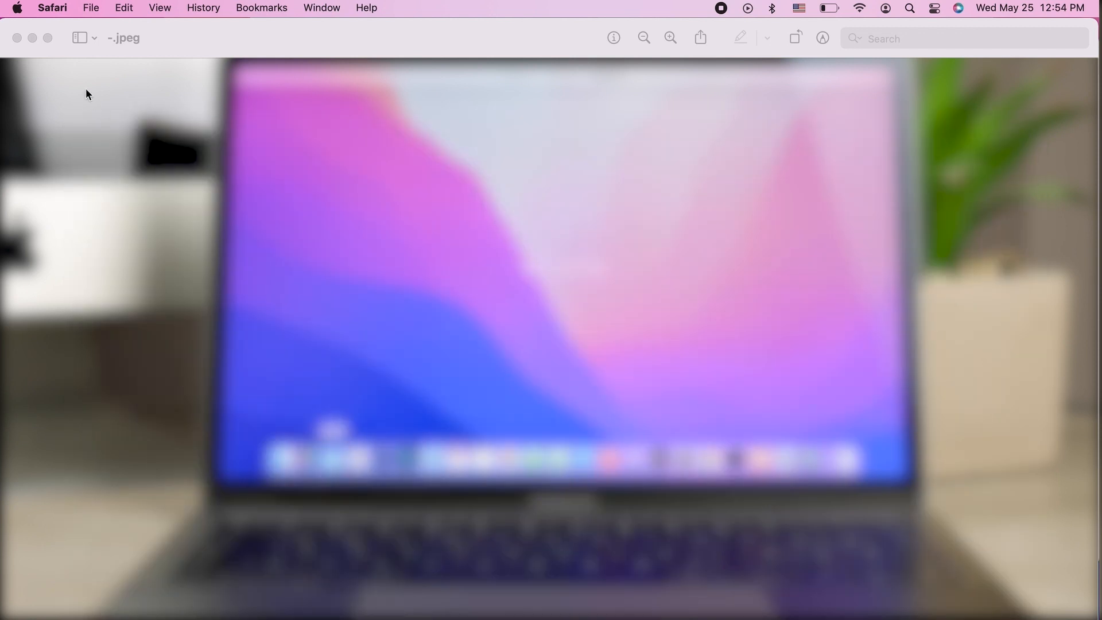
Reveal the Safari menu options that lead to Preferences.
left_click(52, 8)
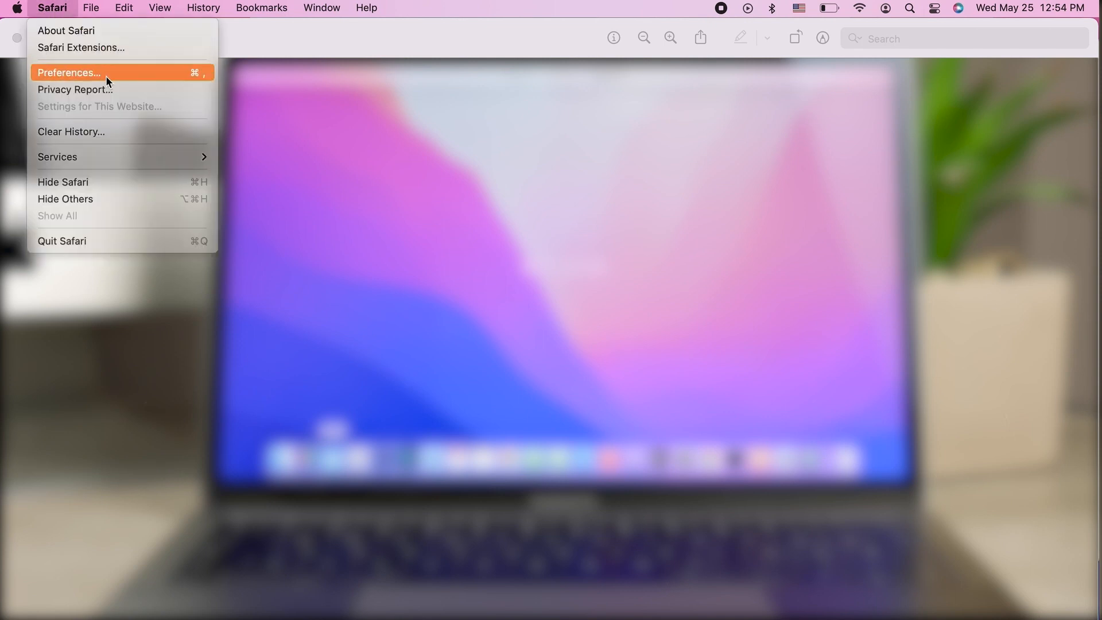
mouse_move(109, 88)
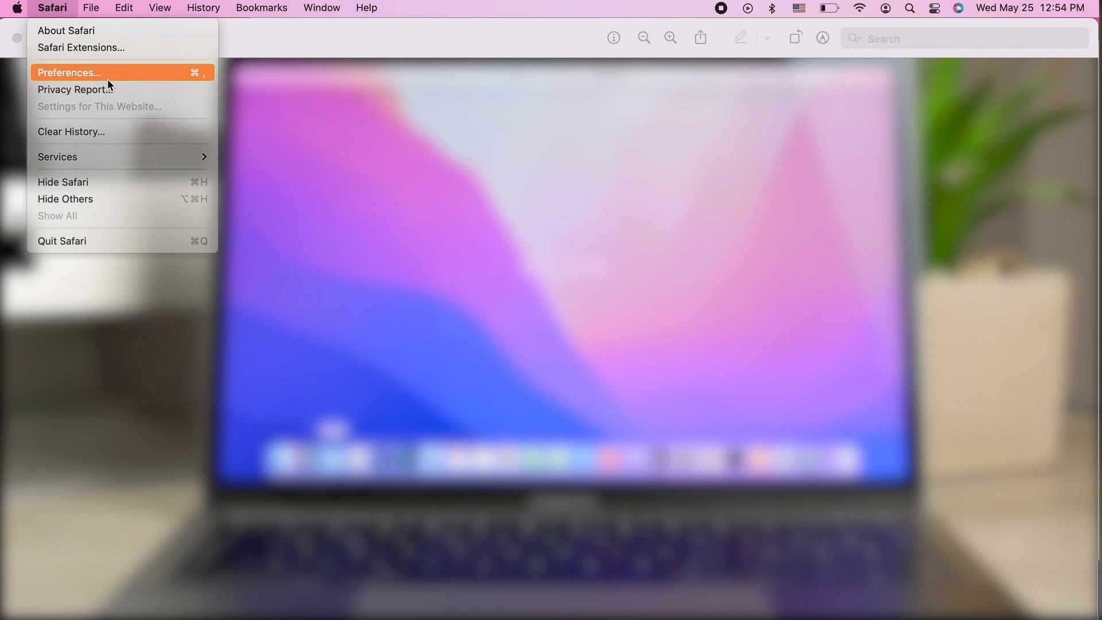
mouse_move(162, 81)
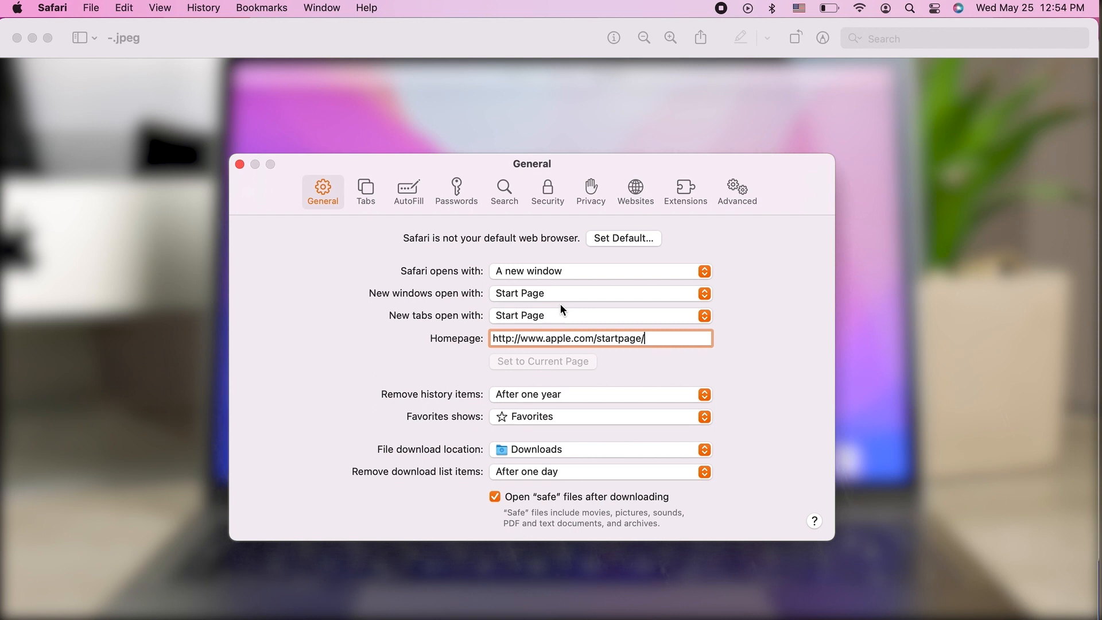
mouse_move(527, 309)
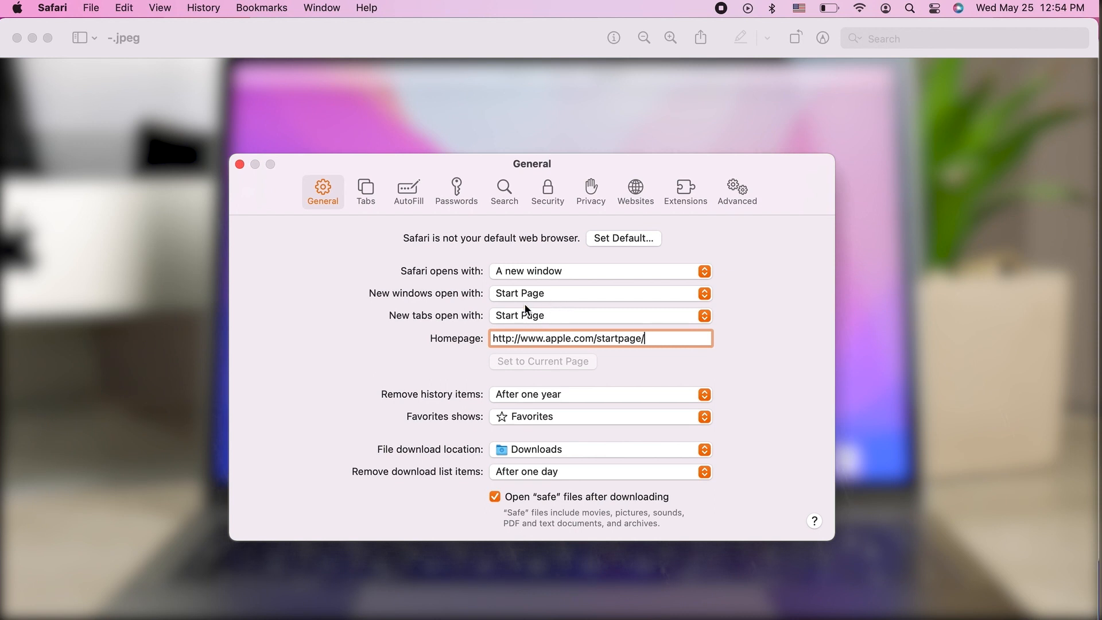
mouse_move(532, 307)
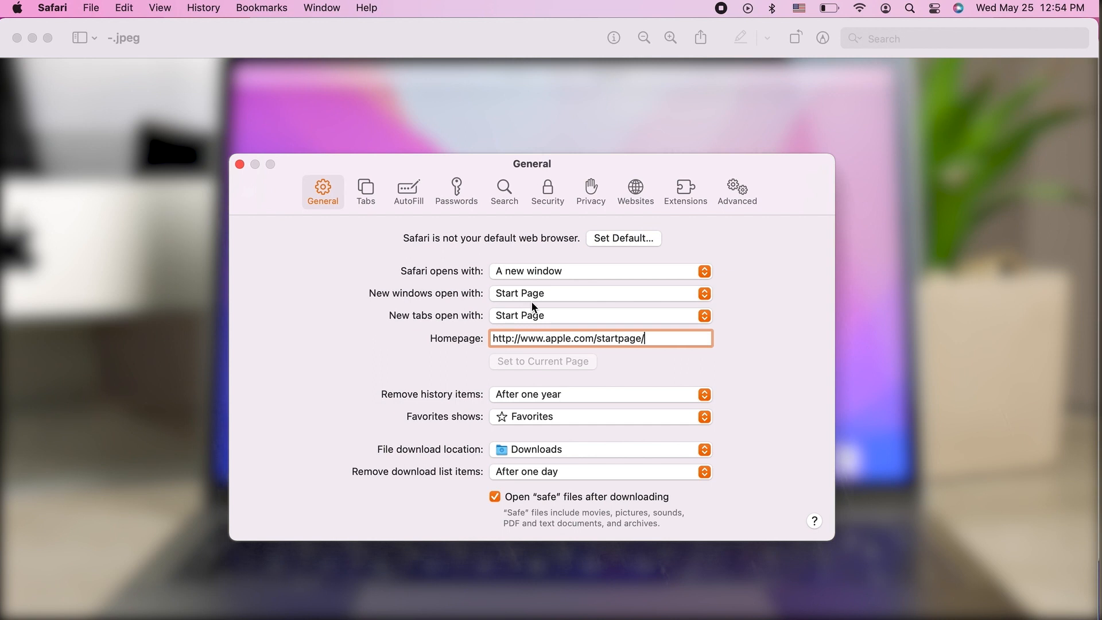
Set new windows to open with Homepage and new tabs with Empty Page in General preferences.
left_click(599, 293)
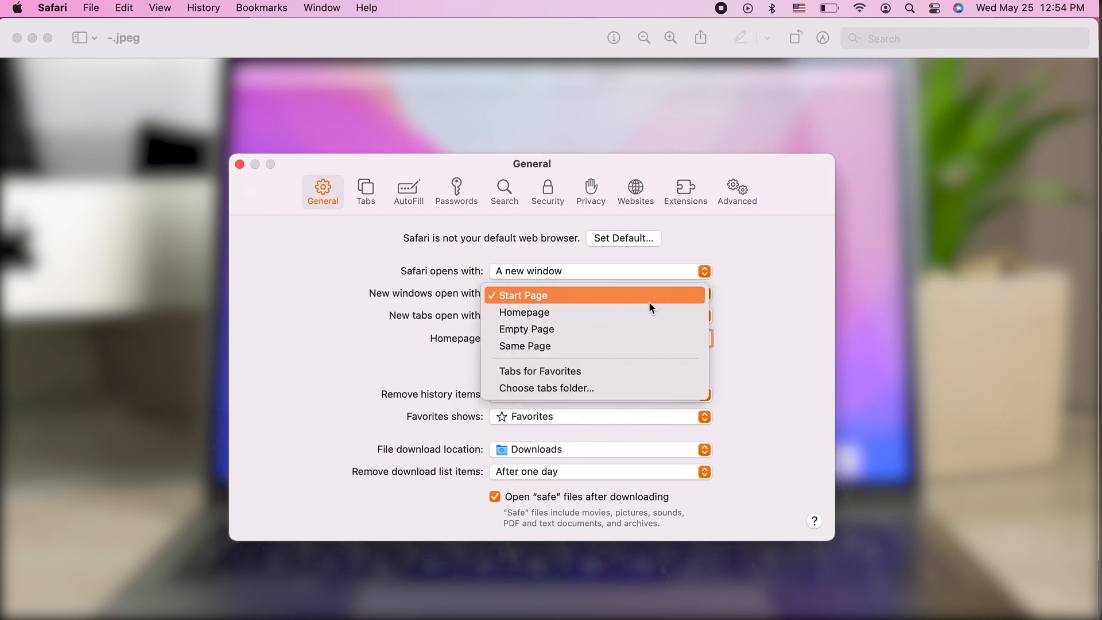
mouse_move(600, 329)
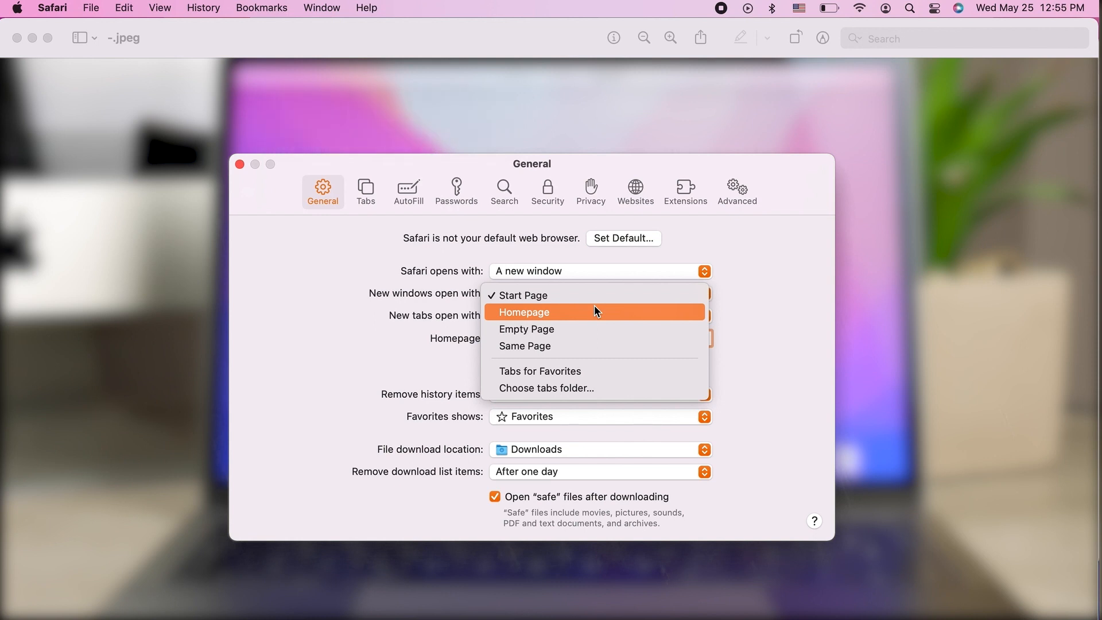
left_click(524, 311)
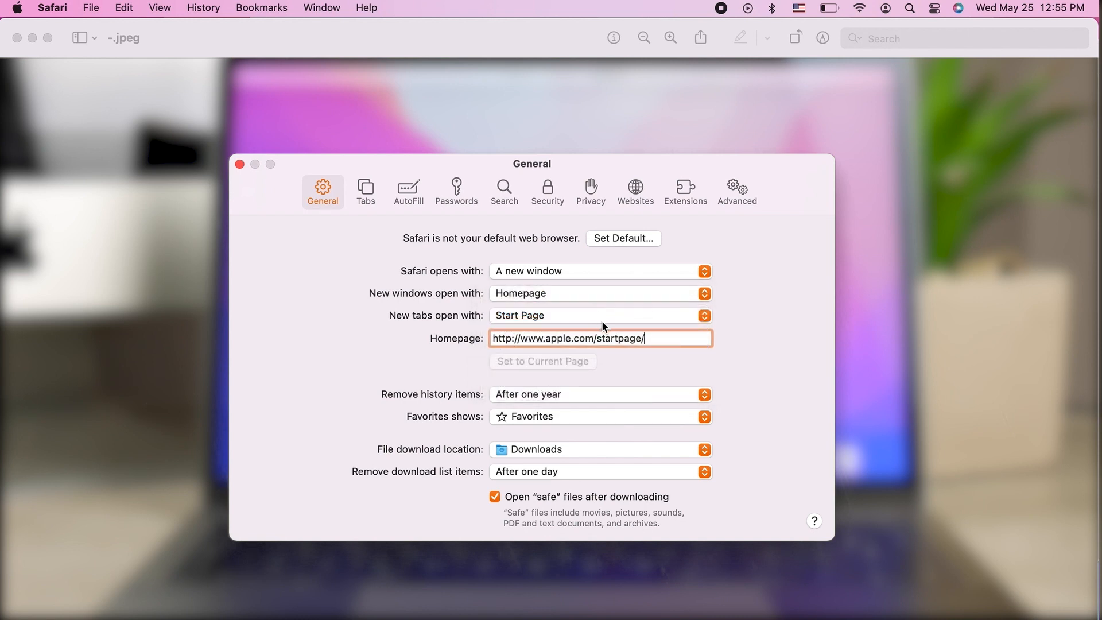
left_click(599, 315)
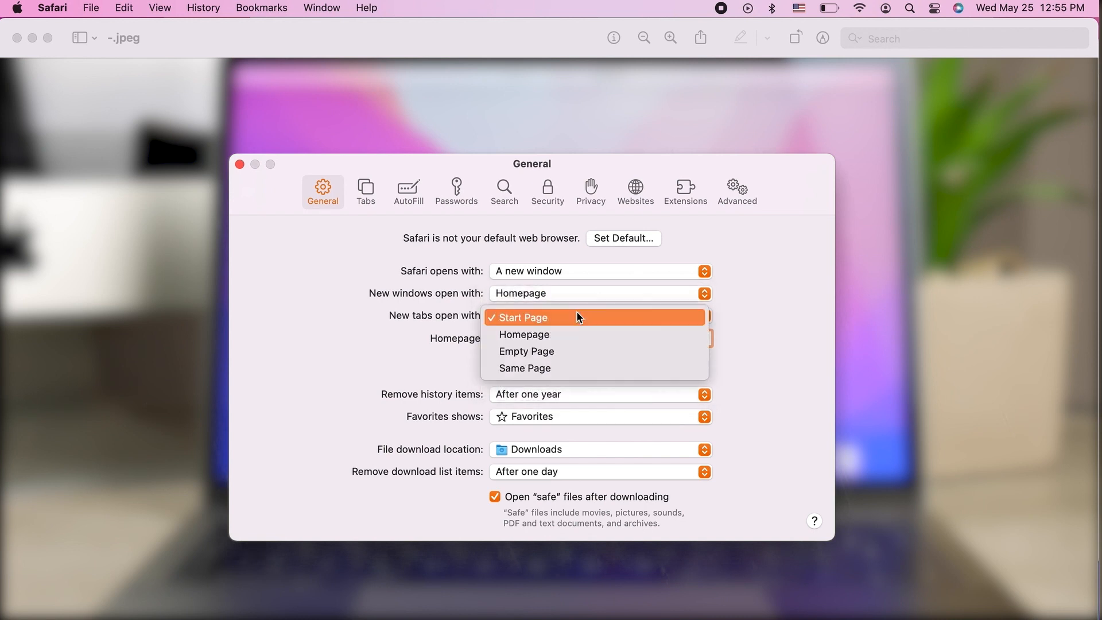
left_click(526, 351)
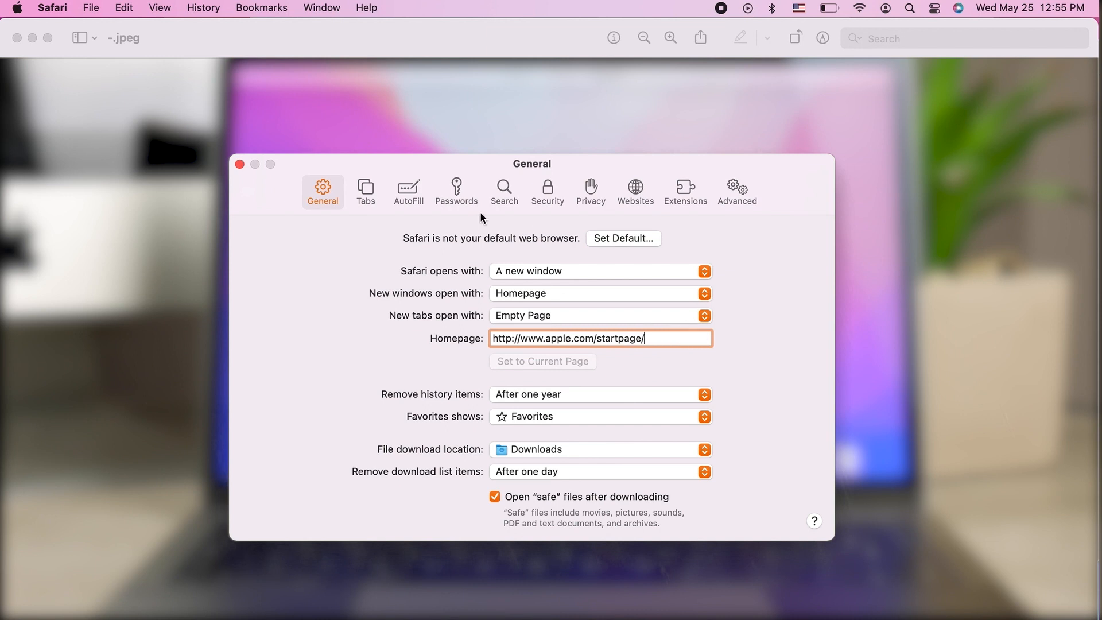
mouse_move(285, 599)
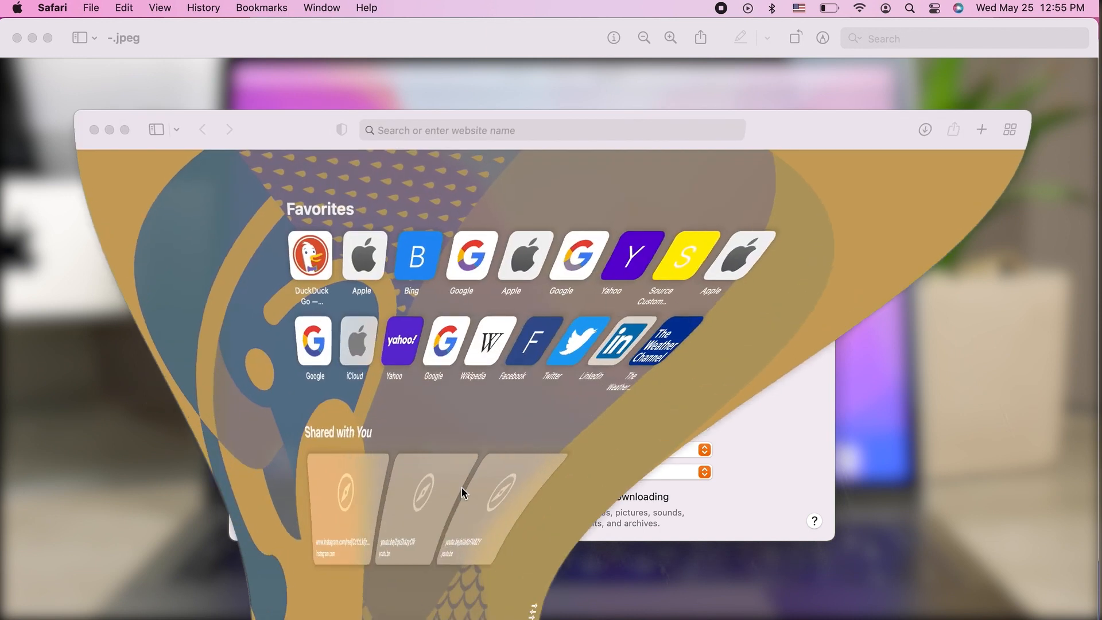
Open a new tab to confirm it is a blank Untitled page, then close it.
left_click(983, 130)
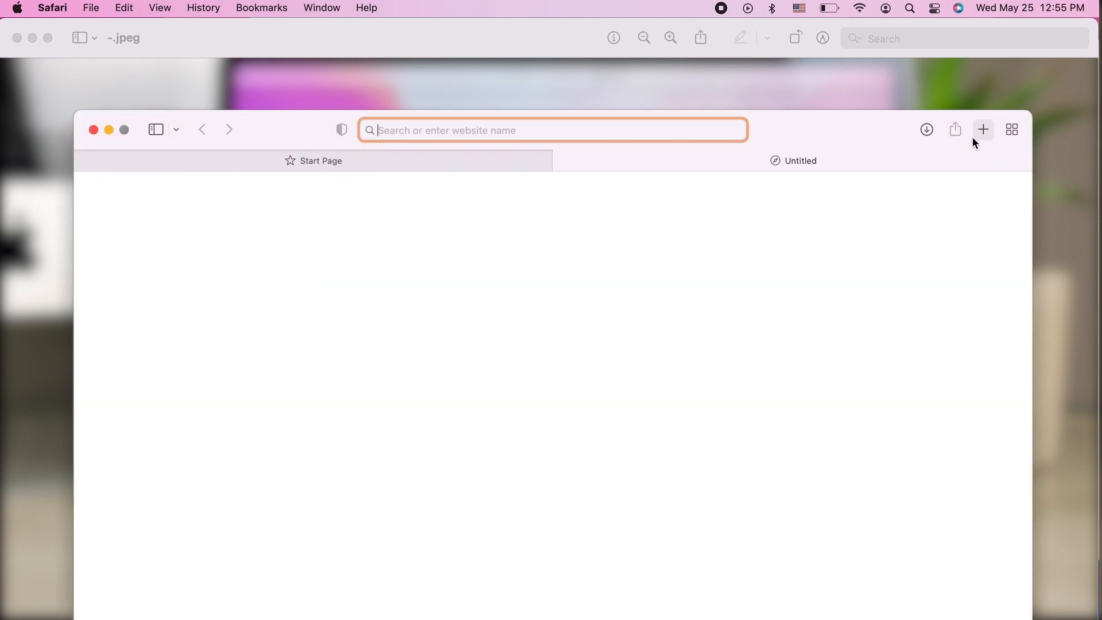
mouse_move(952, 220)
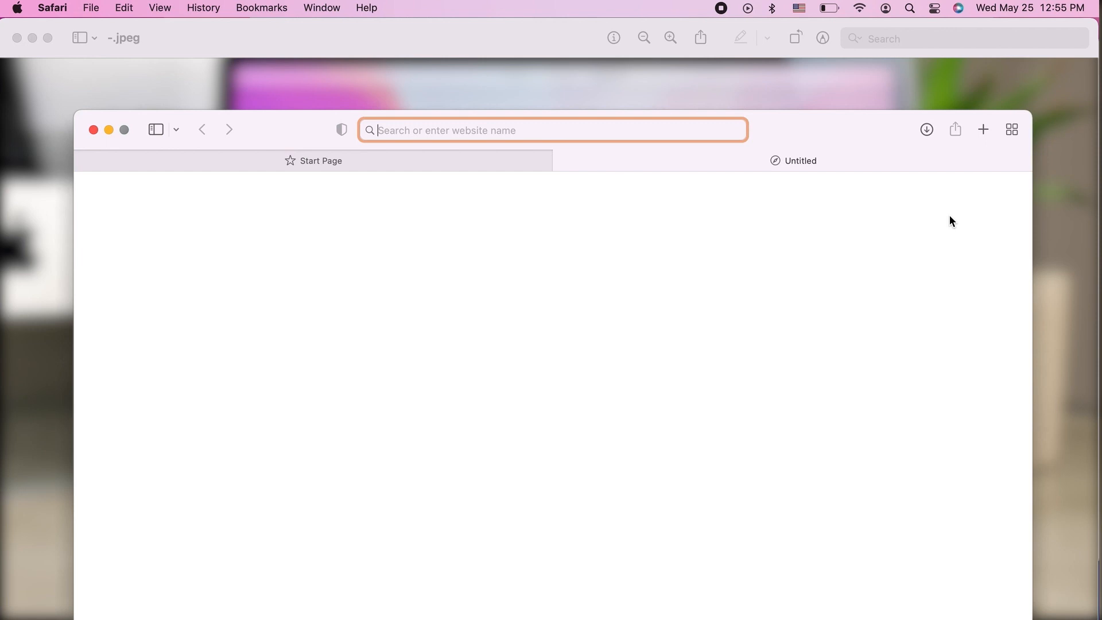
mouse_move(659, 187)
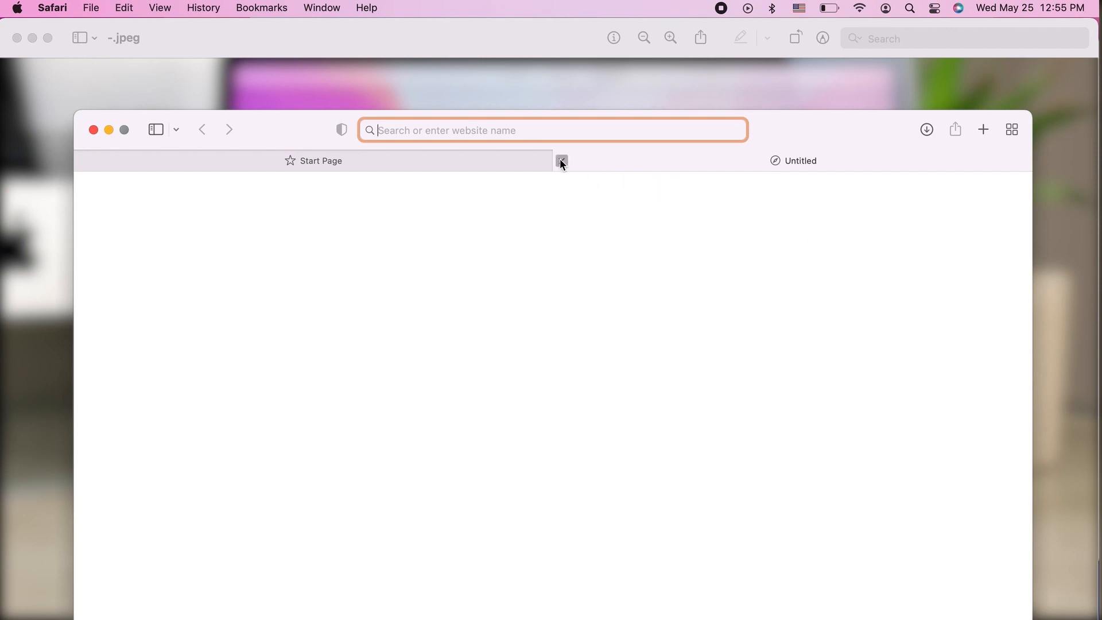
left_click(561, 161)
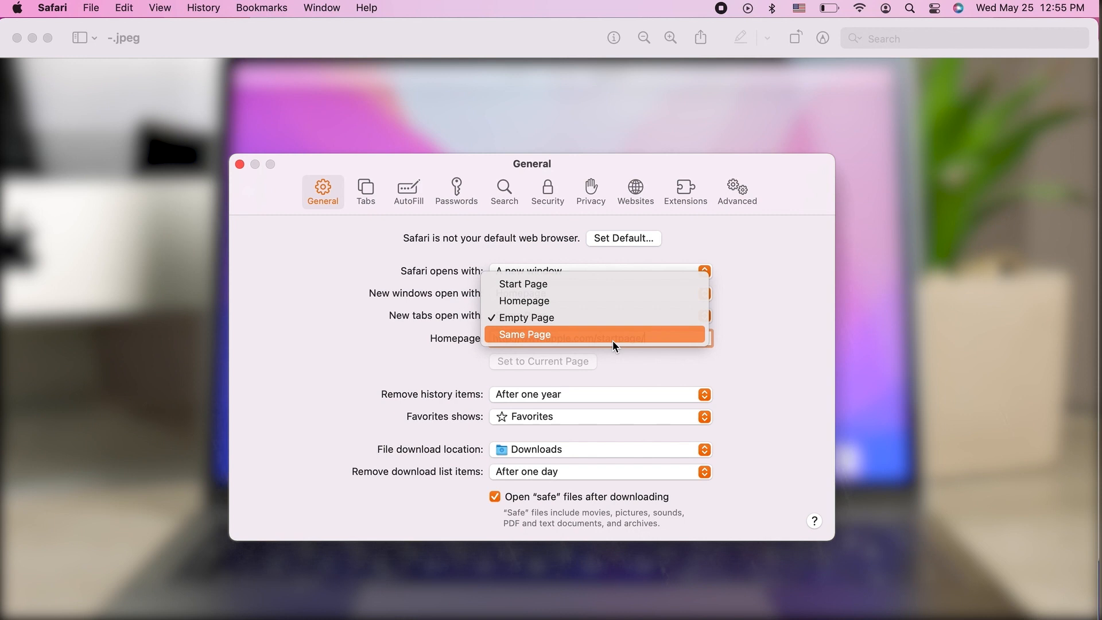
Return new windows and new tabs to opening the Start Page and close General preferences.
left_click(525, 334)
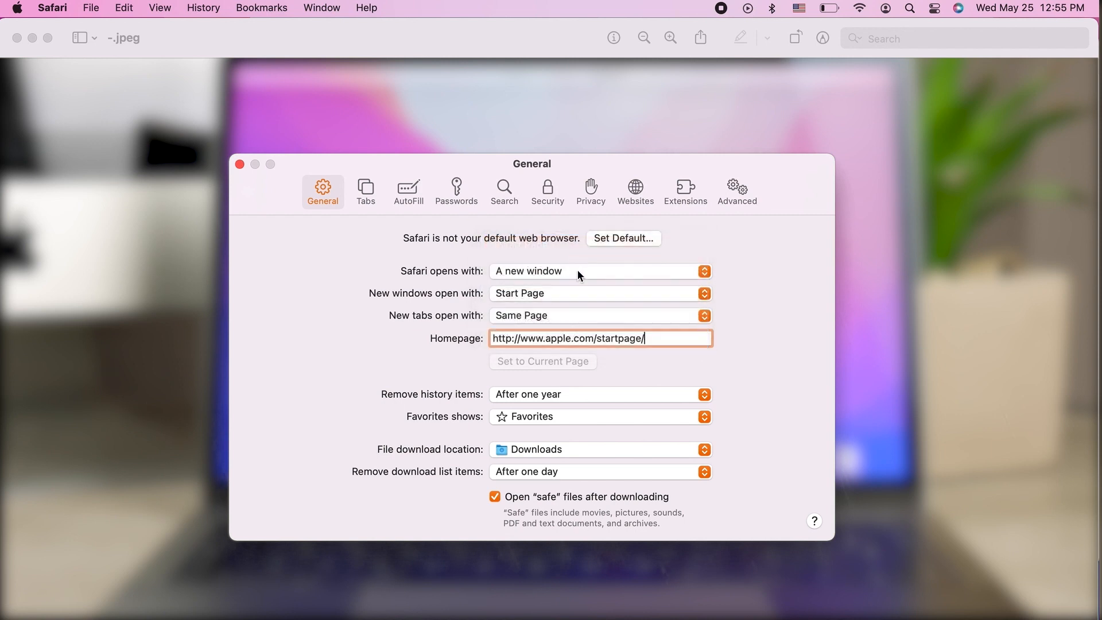
left_click(598, 315)
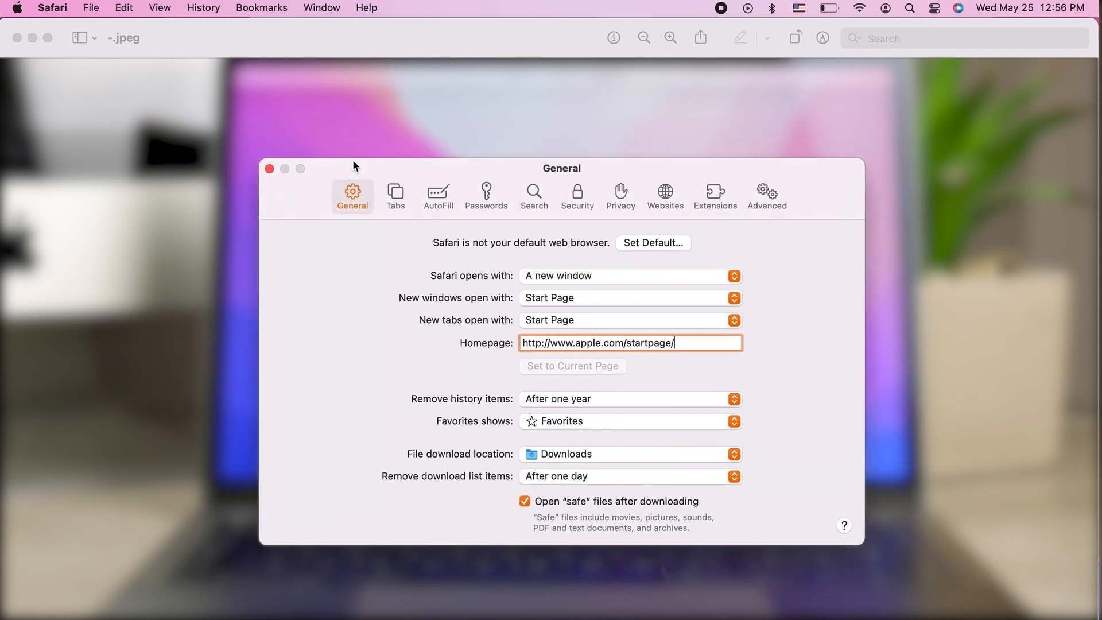
left_click(269, 168)
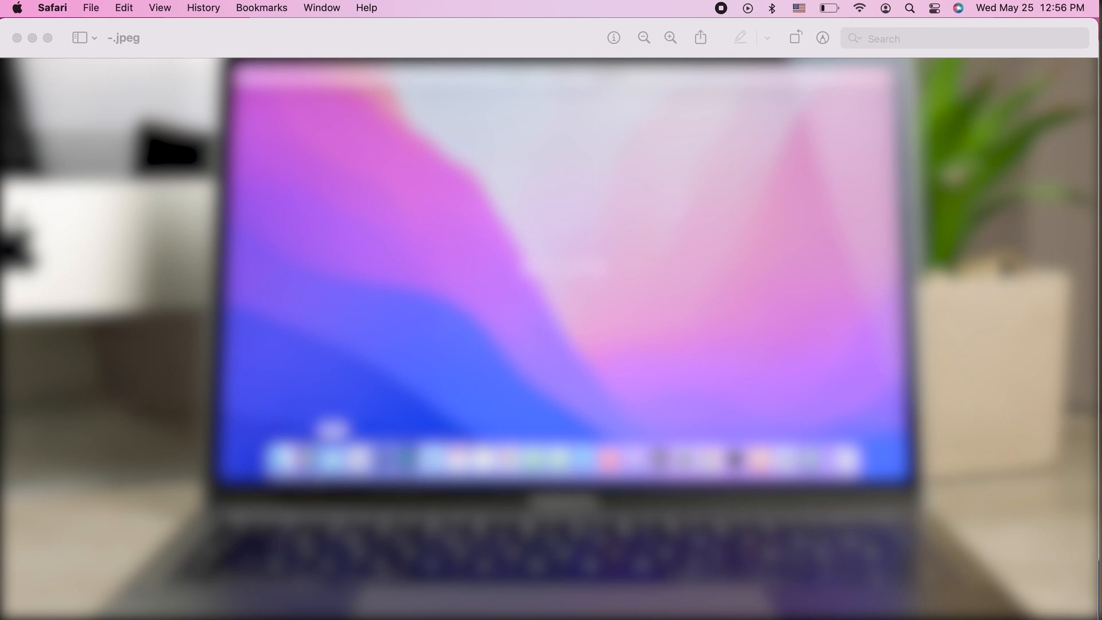